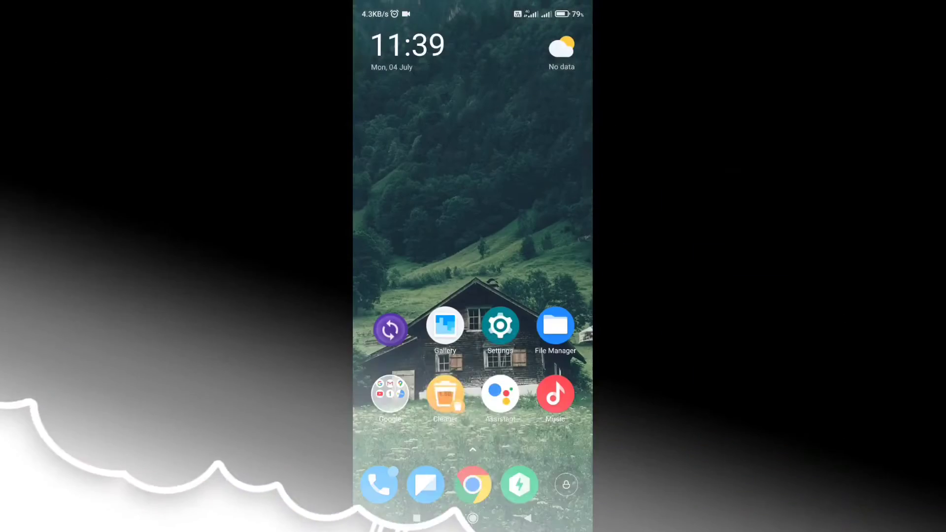
- Reach Uptodown's Hack App Data page in Chrome and start the latest-version APK download
{"action": "left_click", "coordinate": [473, 484]}
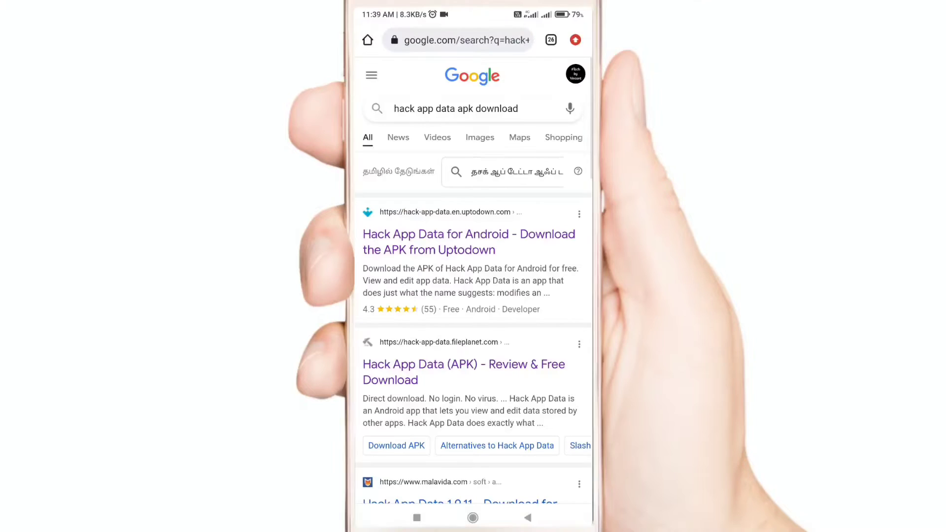
{"action": "left_click", "coordinate": [469, 242]}
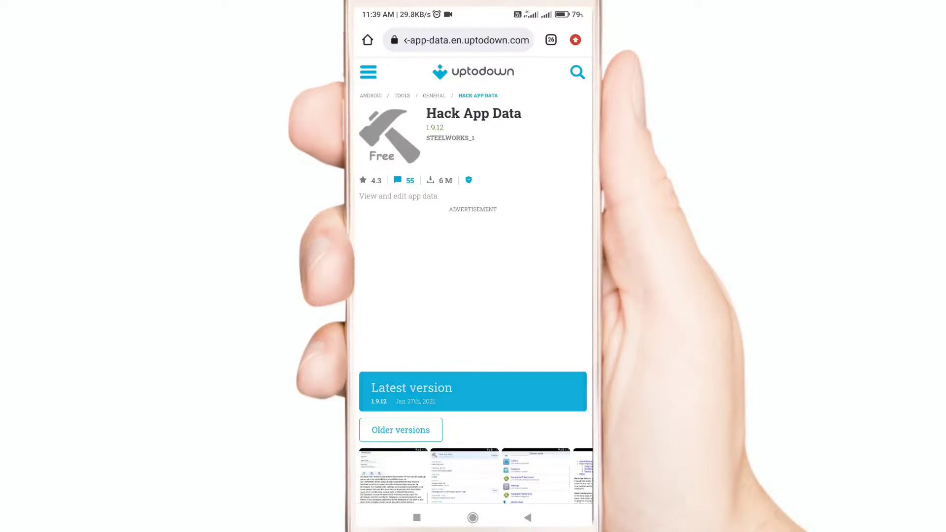
{"action": "left_click", "coordinate": [472, 391]}
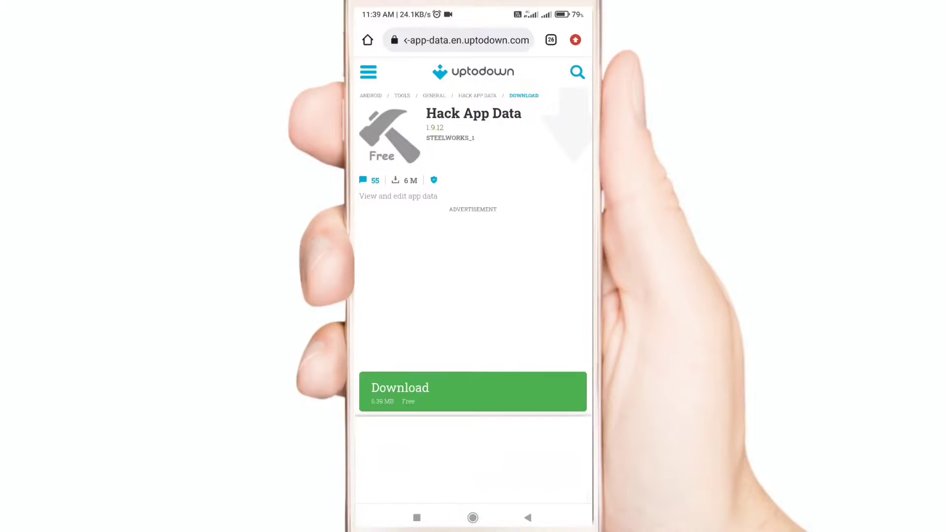
{"action": "left_click", "coordinate": [472, 391]}
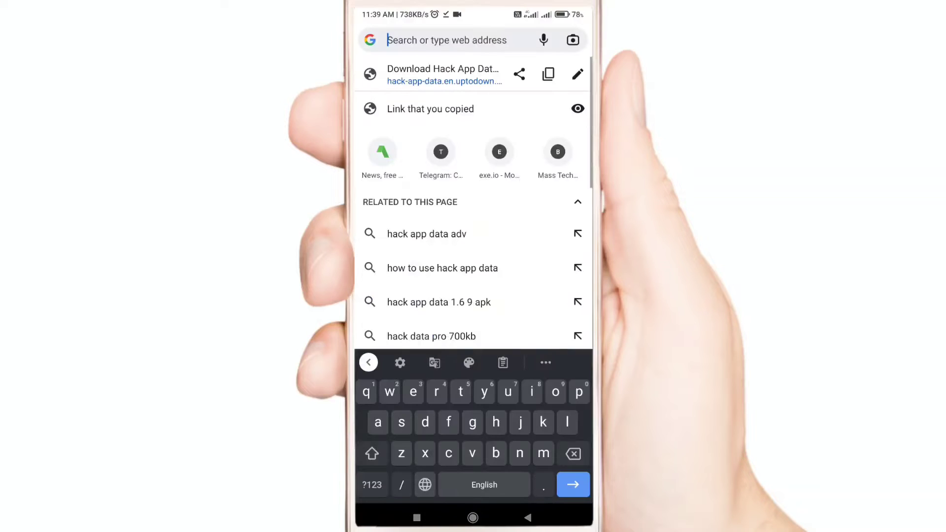
- Visit x8sb.com and confirm the X8 Sandbox app download
{"action": "type", "text": "x8sb.com"}
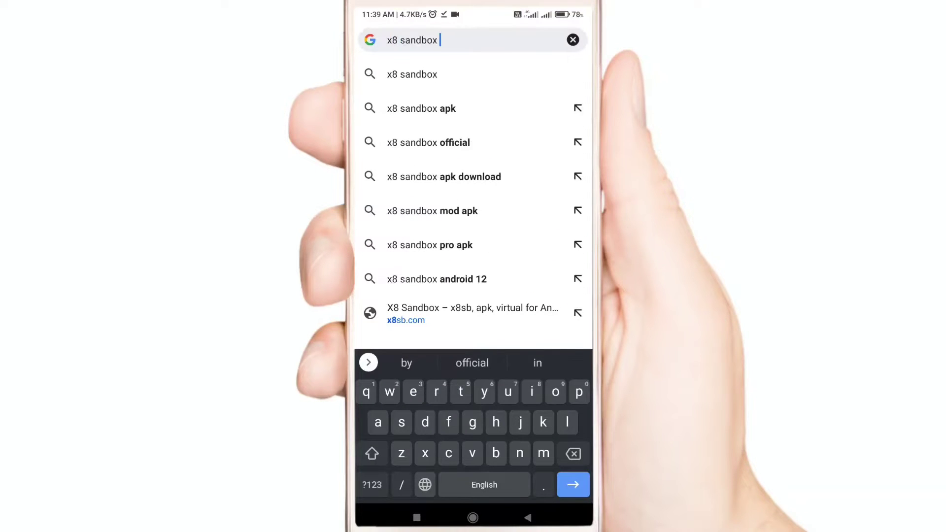
{"action": "left_click", "coordinate": [429, 142]}
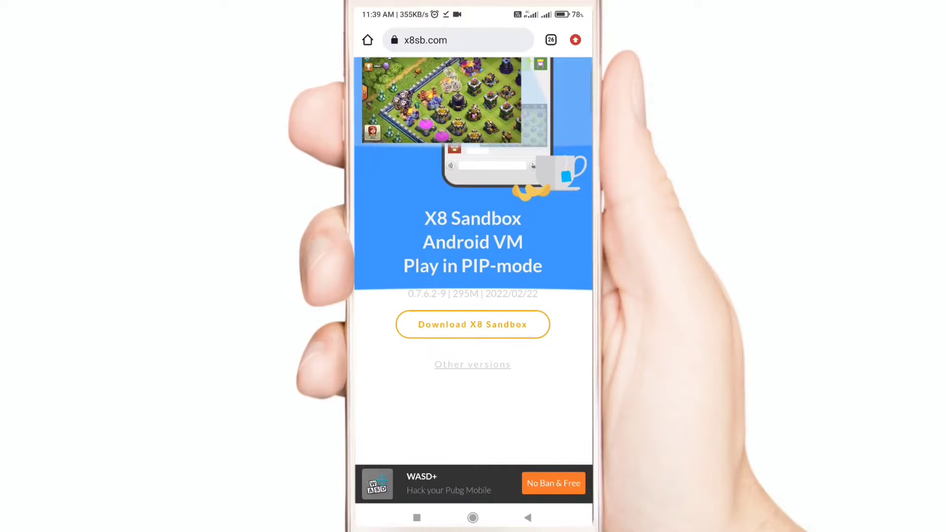
{"action": "left_click", "coordinate": [472, 324]}
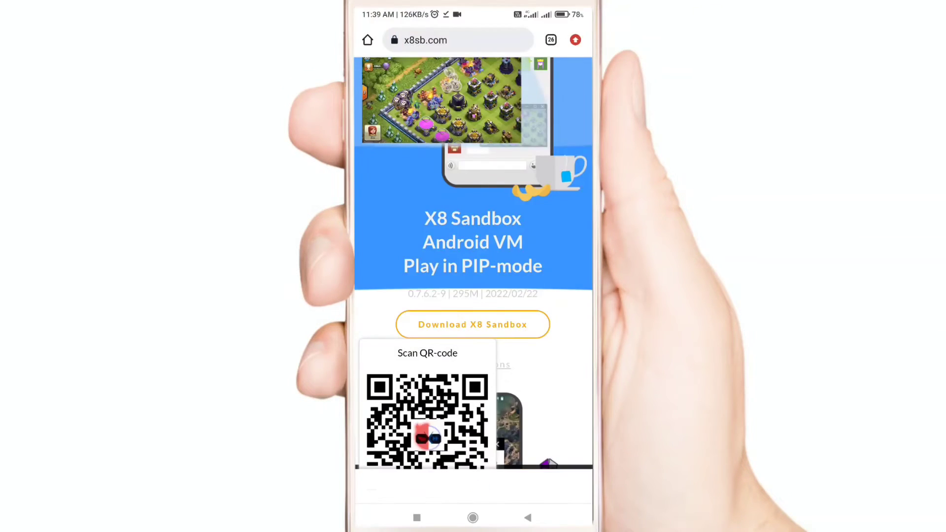
{"action": "left_click", "coordinate": [473, 325]}
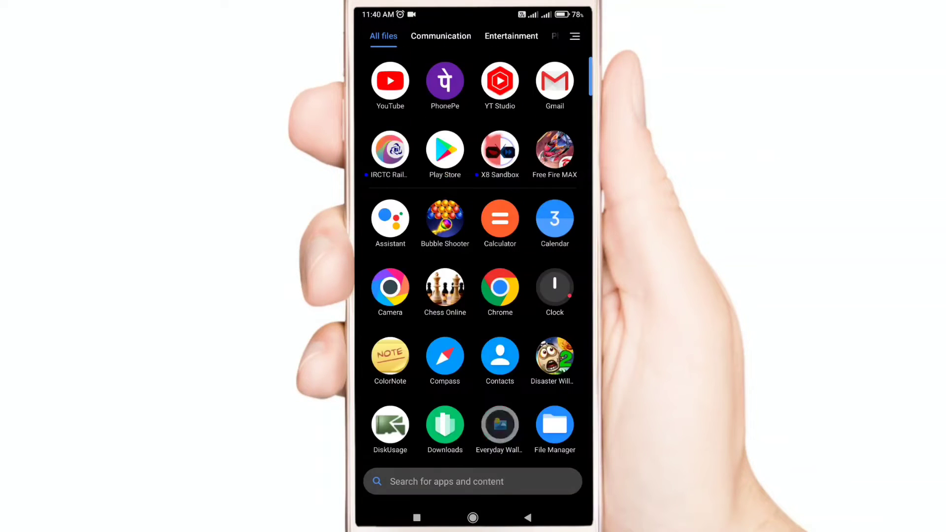
- Launch X8 Sandbox from the app drawer
{"action": "scroll", "scroll_direction": "down", "scroll_amount": 3}
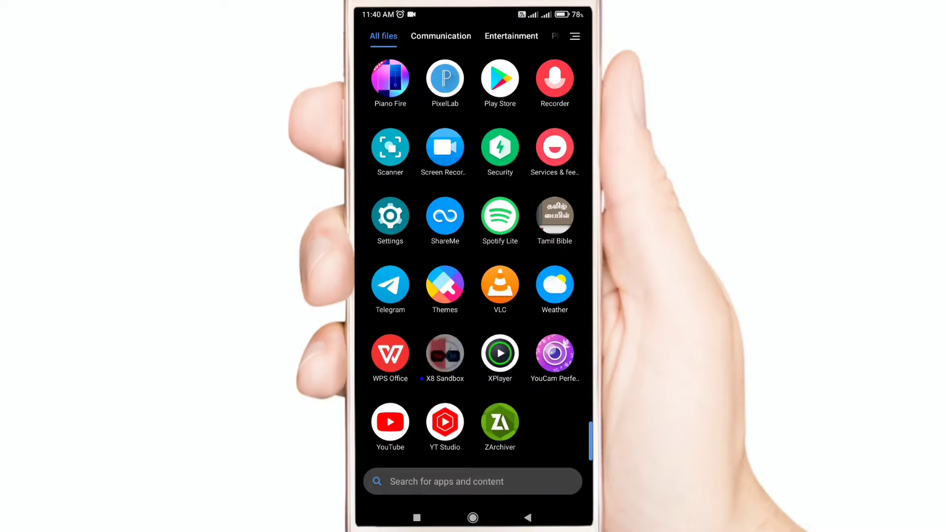
{"action": "left_click", "coordinate": [444, 353]}
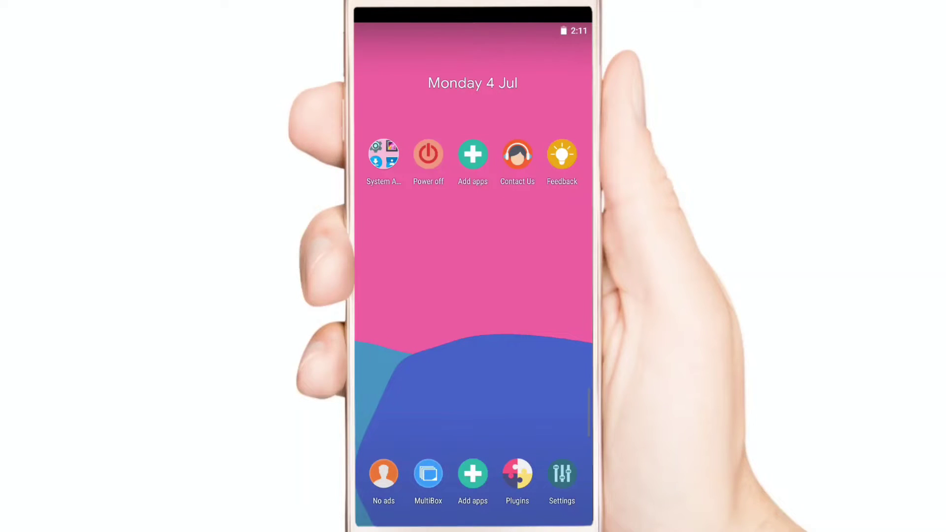
- Add the Hack App Data and Hill Climb Racing APKs and run Hill Climb Racing in the sandbox
{"action": "left_click", "coordinate": [472, 155]}
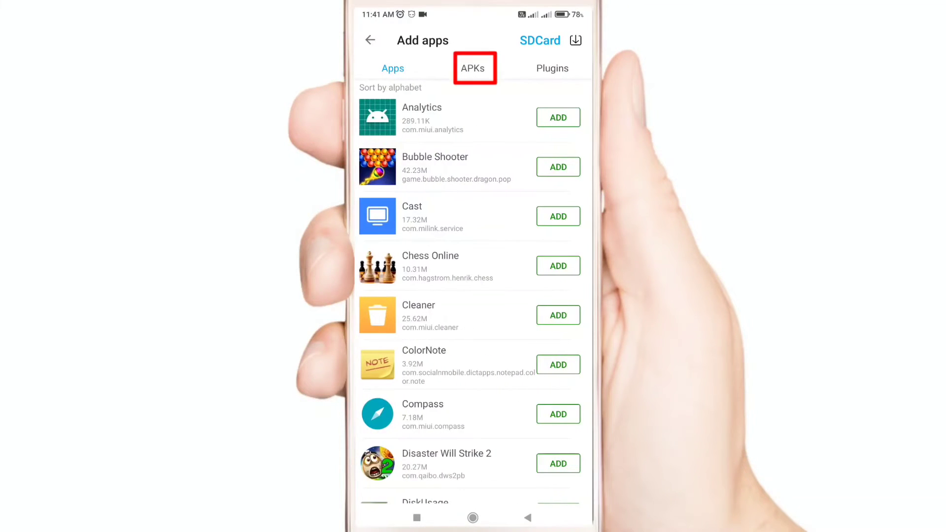
{"action": "left_click", "coordinate": [473, 68]}
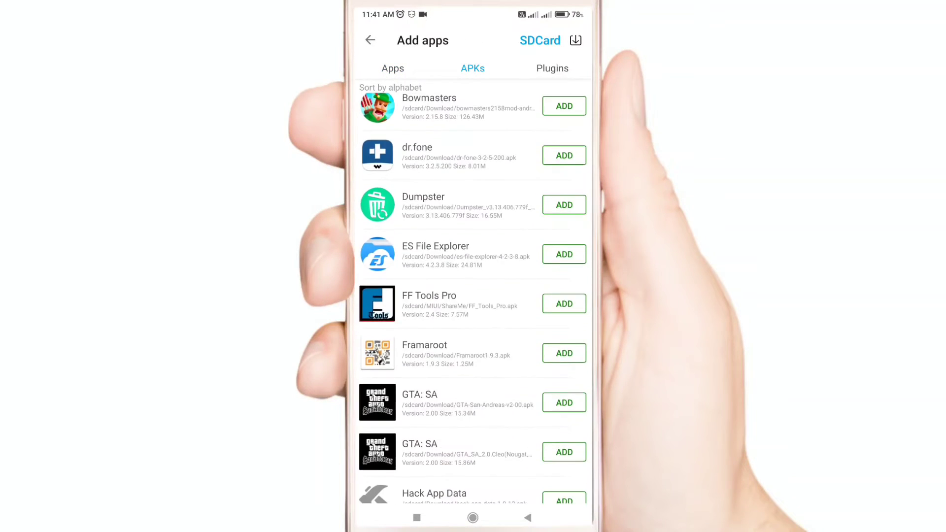
{"action": "scroll", "scroll_direction": "down", "scroll_amount": 3}
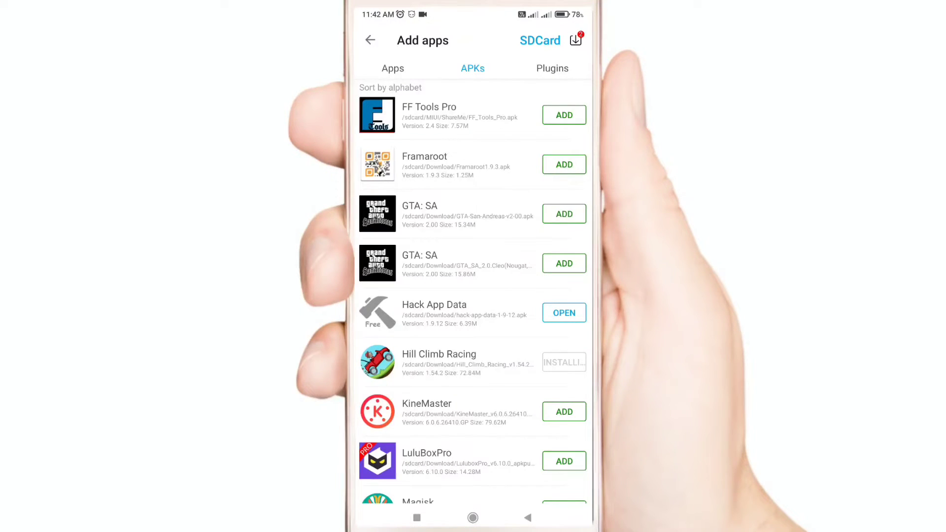
{"action": "left_click", "coordinate": [564, 362]}
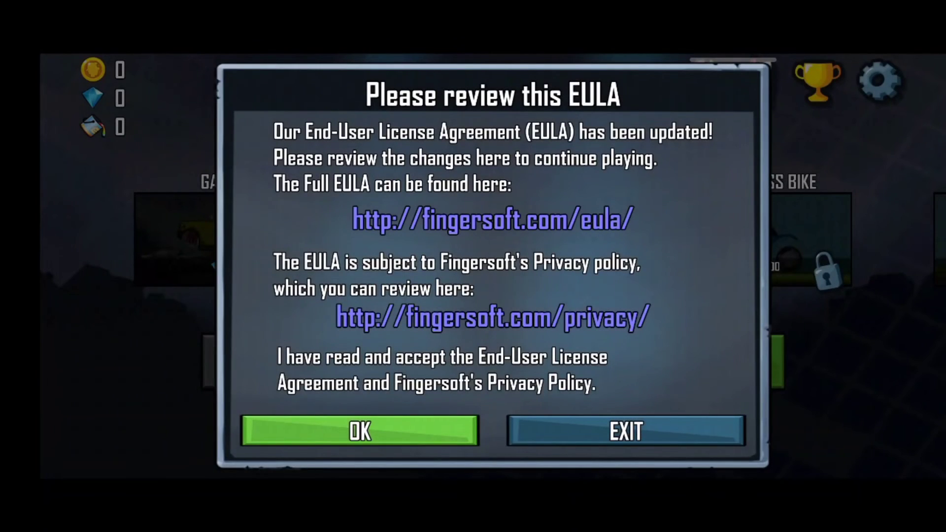
- Accept Hill Climb Racing's EULA with OK so the game starts
{"action": "left_click", "coordinate": [360, 431]}
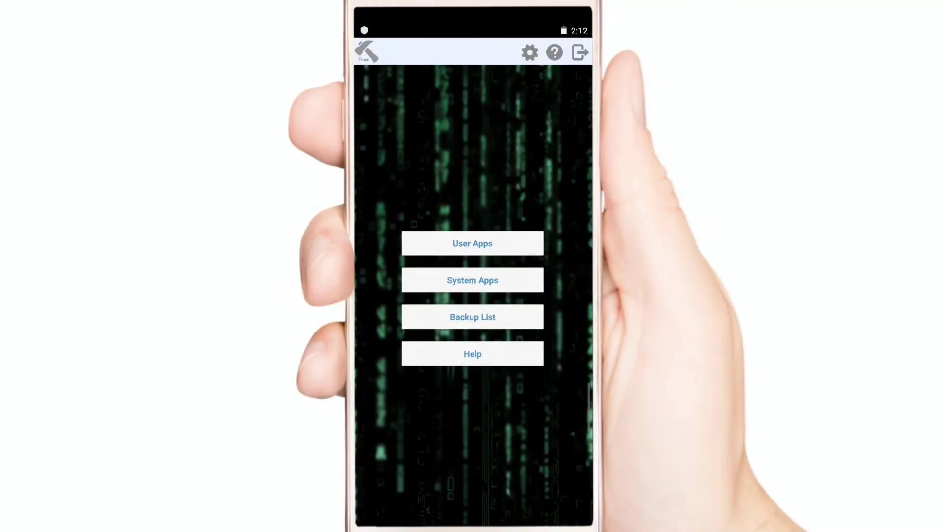
- From User Apps, select Hill Climb Racing and load its hillclimbprefs preference file
{"action": "left_click", "coordinate": [472, 243]}
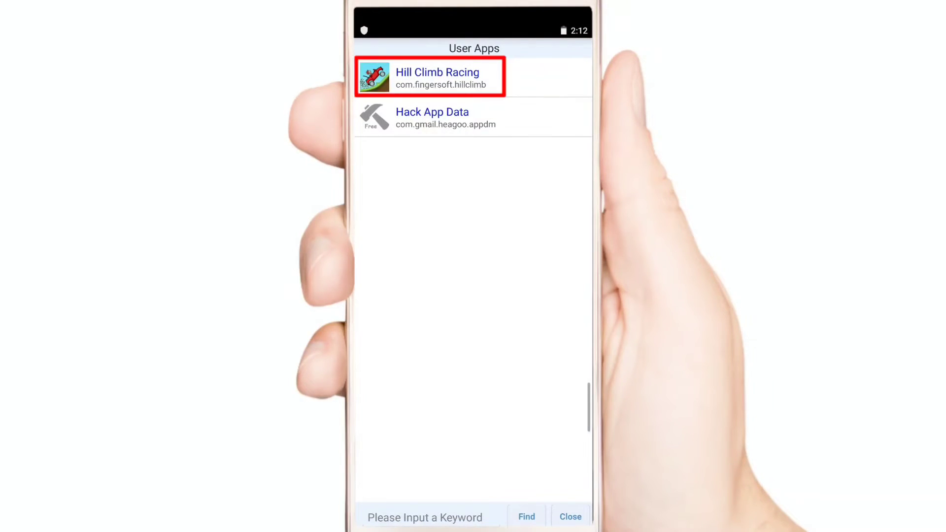
{"action": "left_click", "coordinate": [428, 76]}
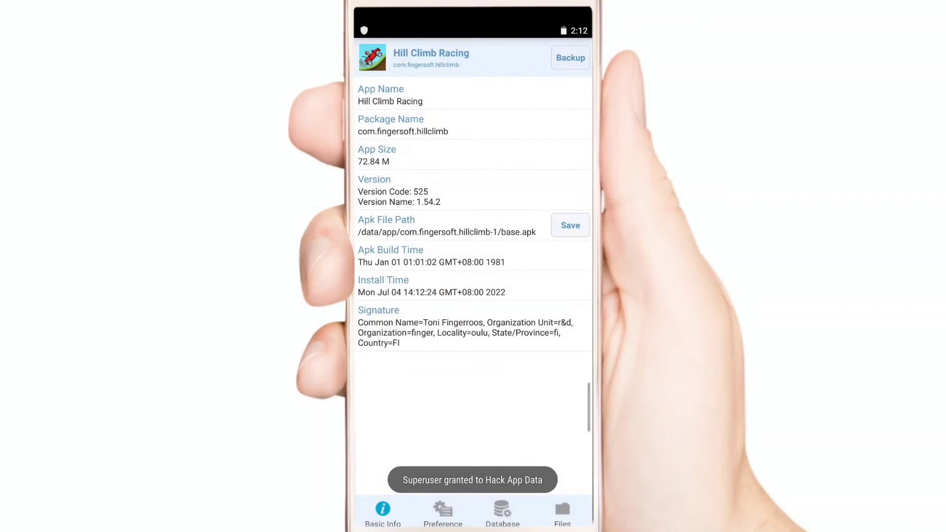
{"action": "left_click", "coordinate": [443, 513]}
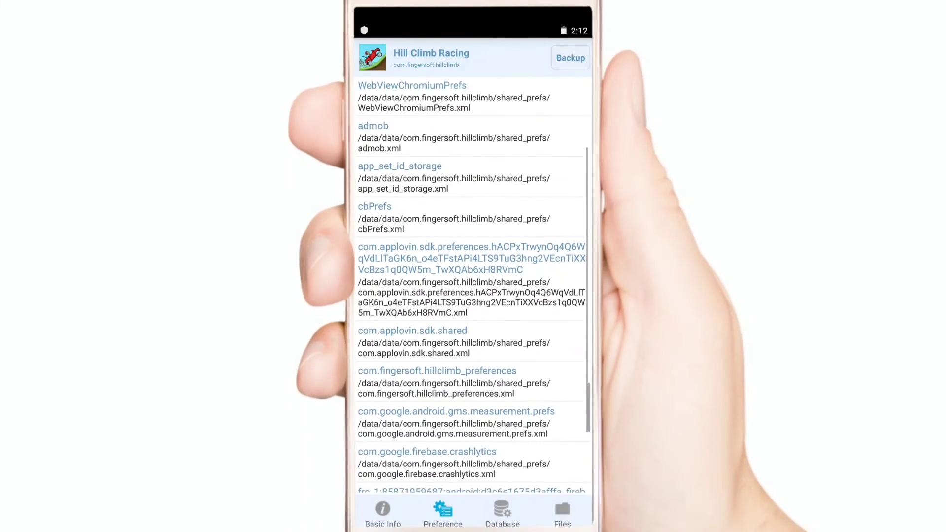
{"action": "scroll", "scroll_direction": "down", "scroll_amount": 3}
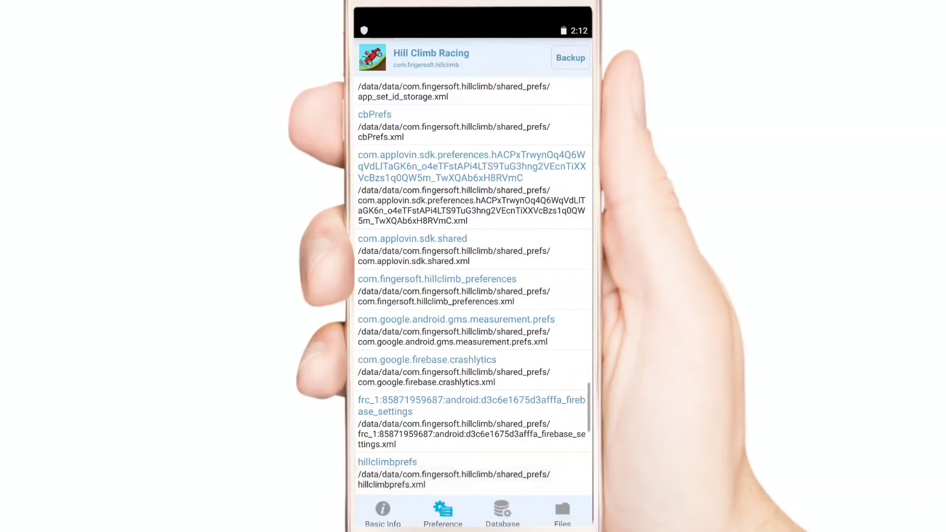
{"action": "left_click", "coordinate": [387, 461]}
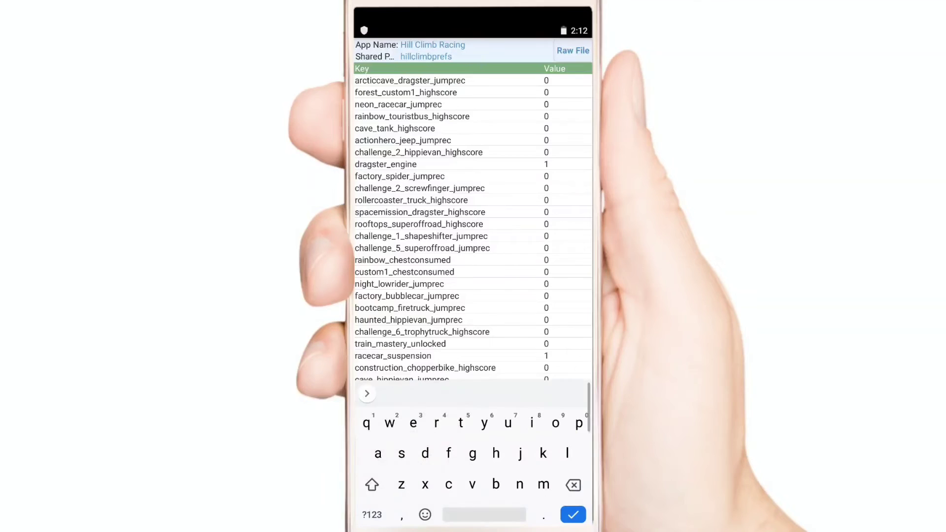
- Search the hillclimbprefs keys for 'coin' to isolate the coins entry
{"action": "type", "text": "coin"}
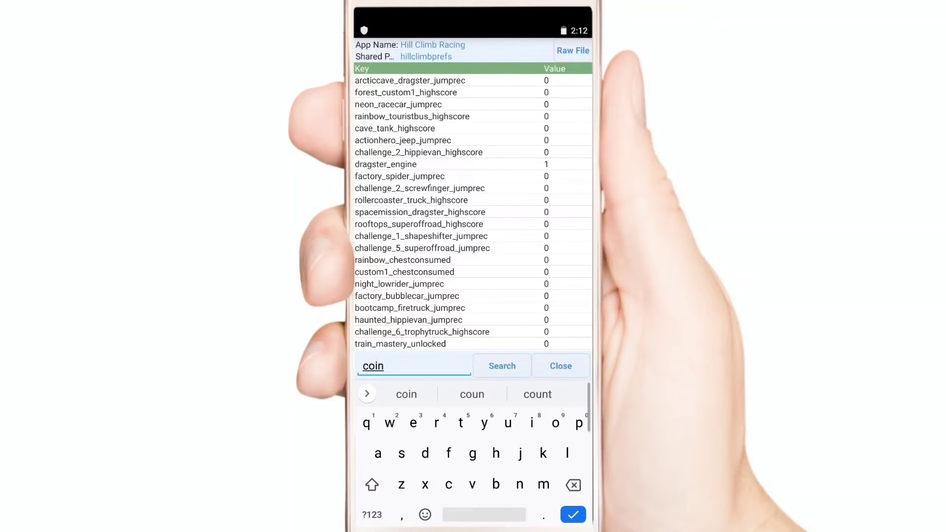
{"action": "left_click", "coordinate": [502, 365]}
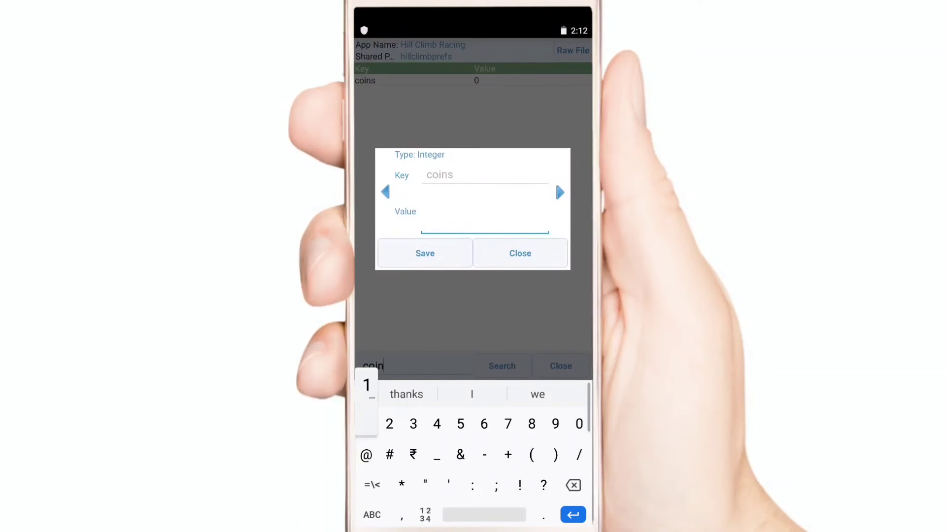
- Enter 12345678 as the coins value and save it
{"action": "type", "text": "1234567"}
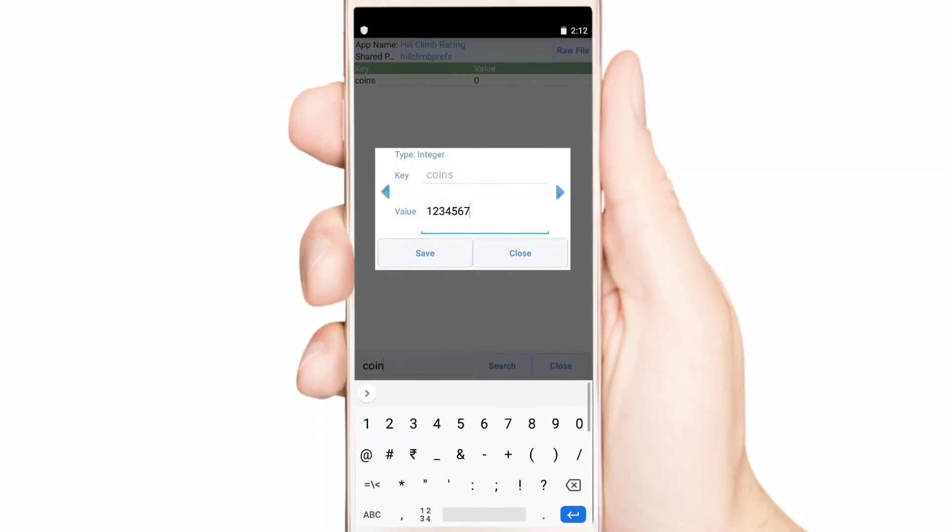
{"action": "type", "text": "8"}
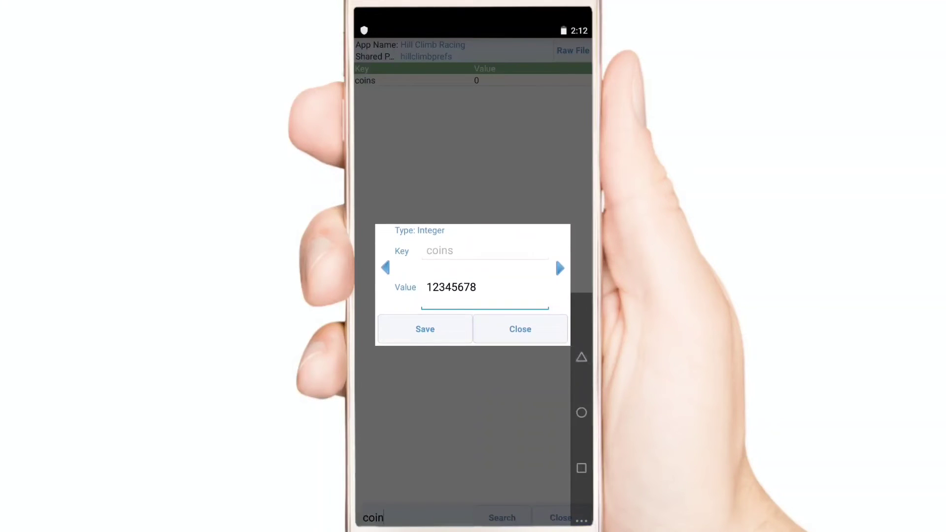
{"action": "left_click", "coordinate": [520, 329]}
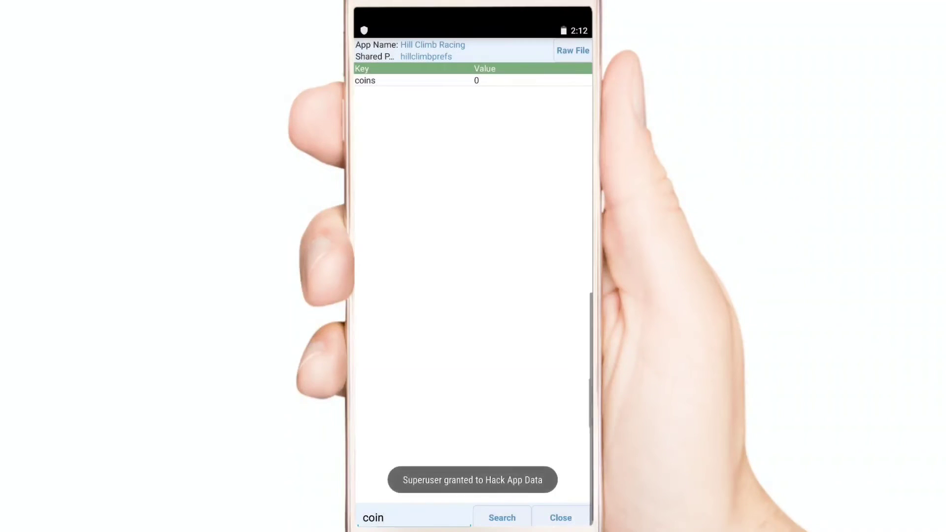